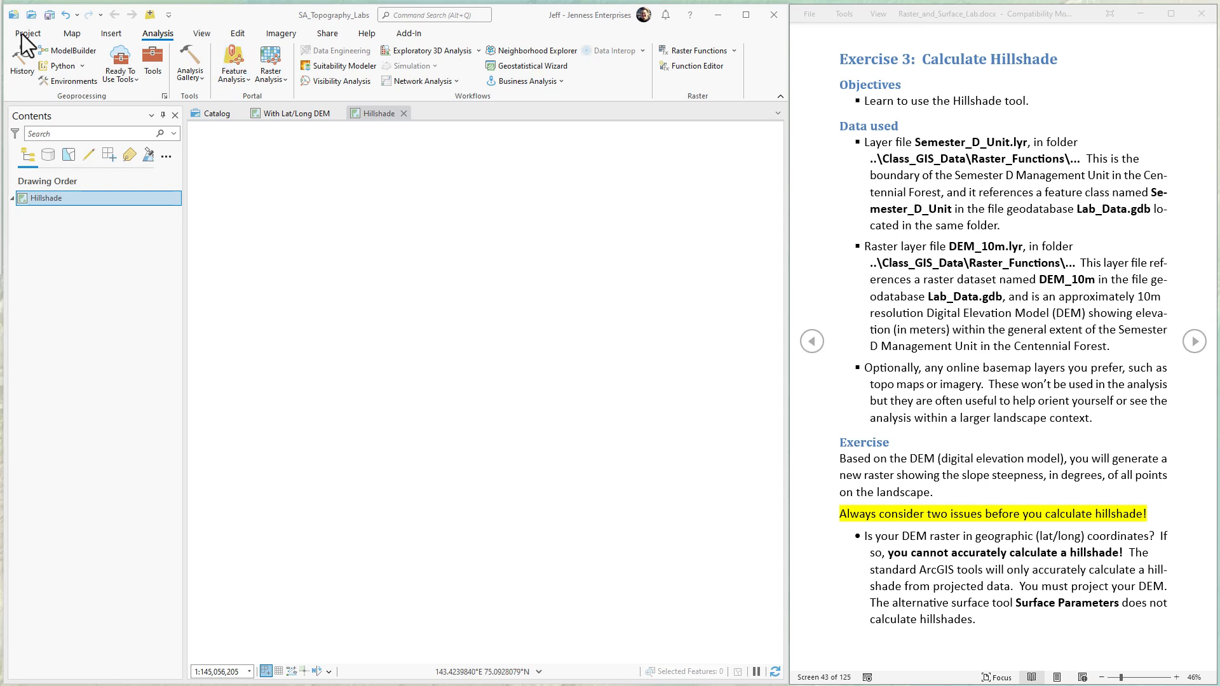
Review the project's licensing page and advance the lab instructions to the next page
click(27, 33)
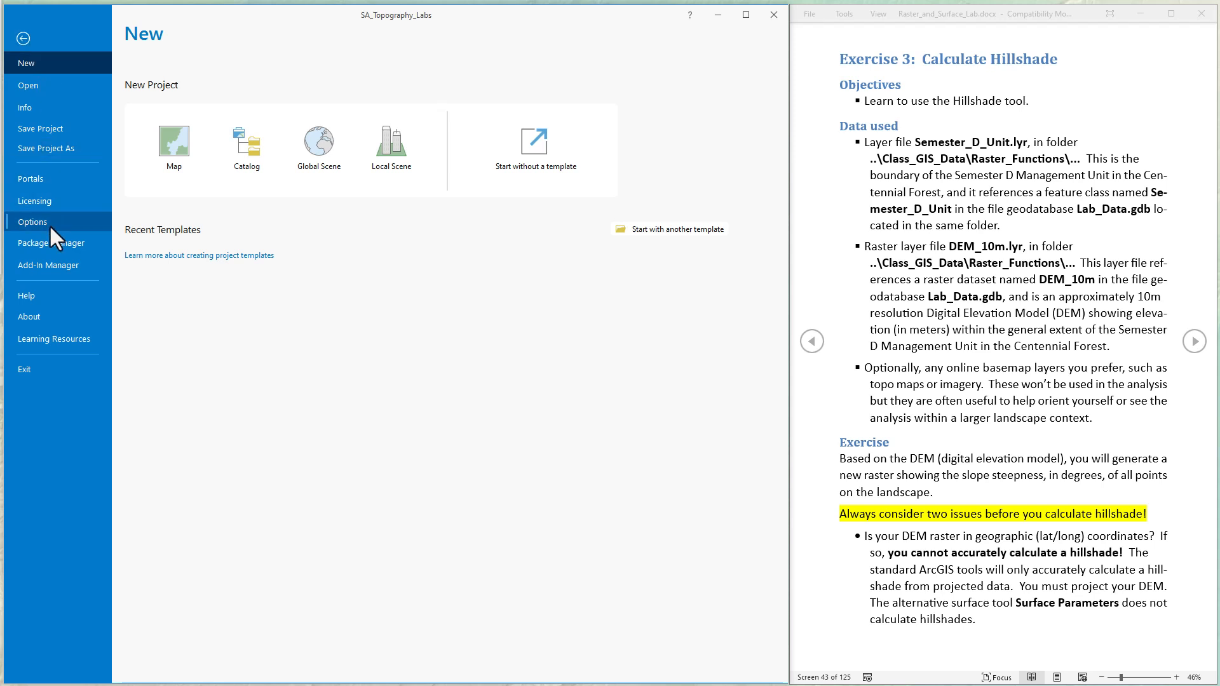
click(34, 201)
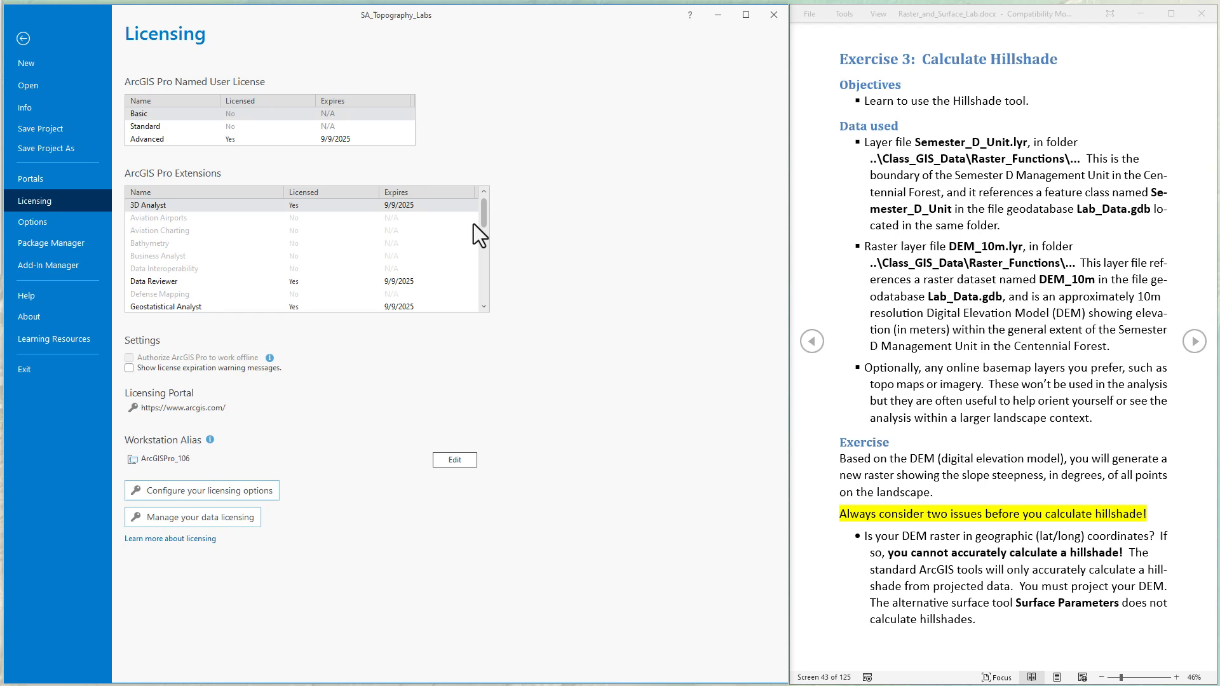
scroll(down, 3)
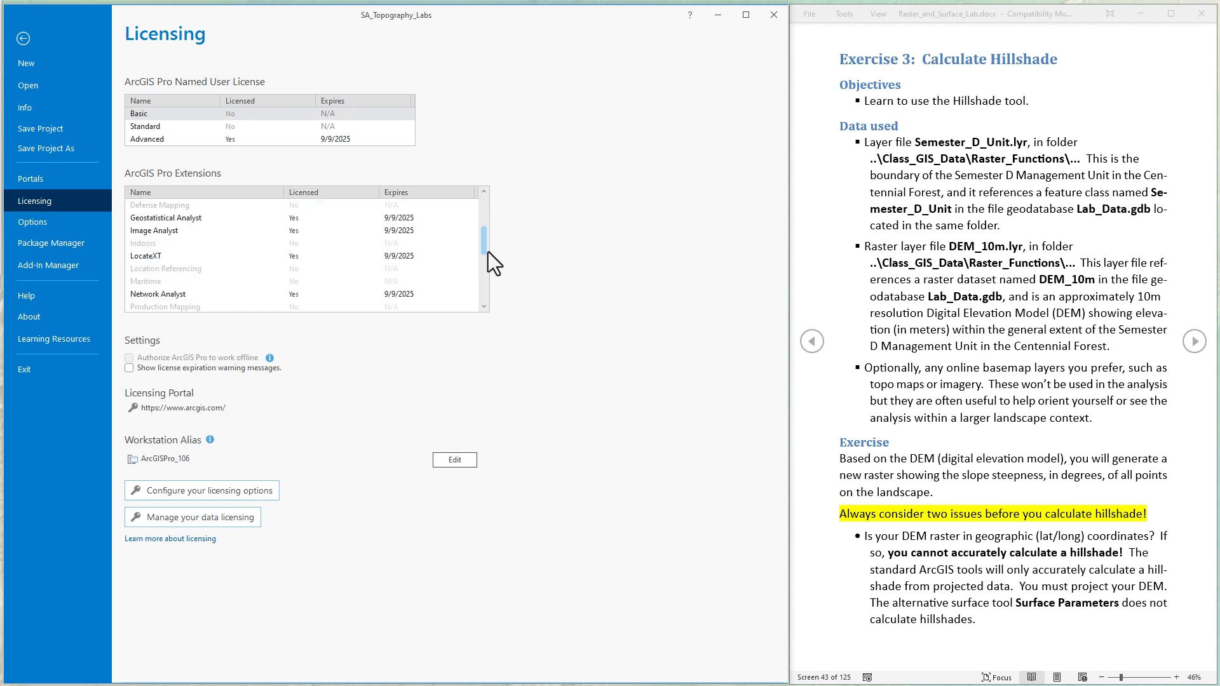
scroll(down, 3)
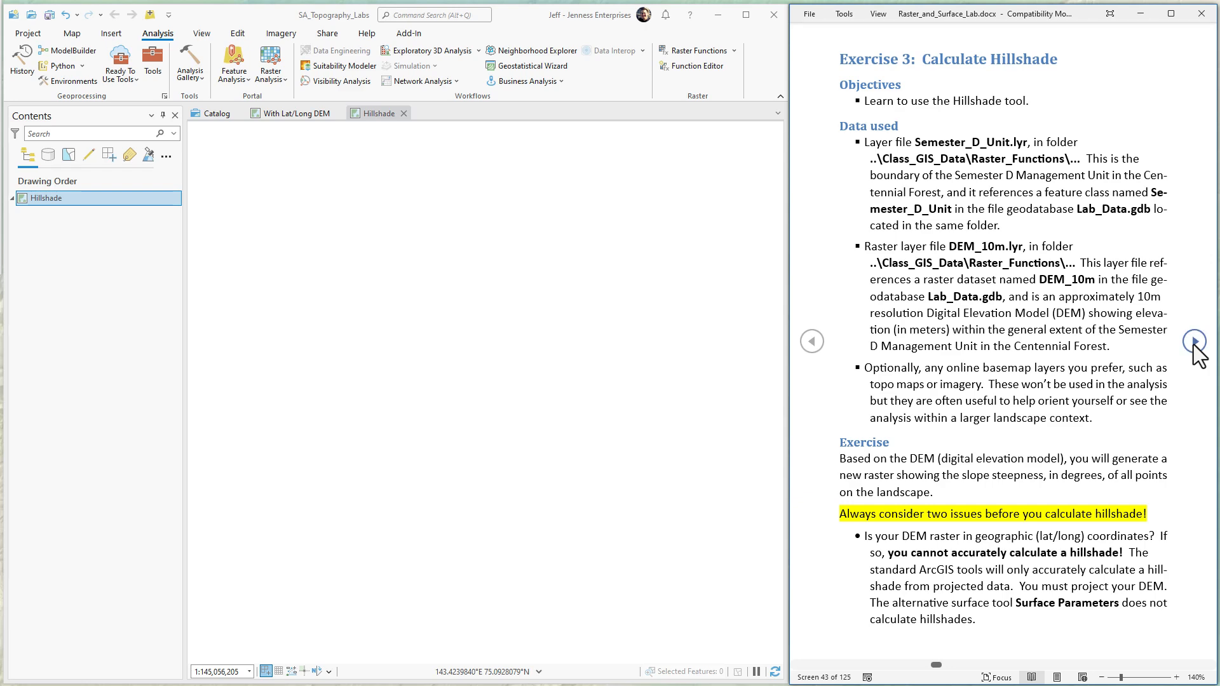
click(1195, 341)
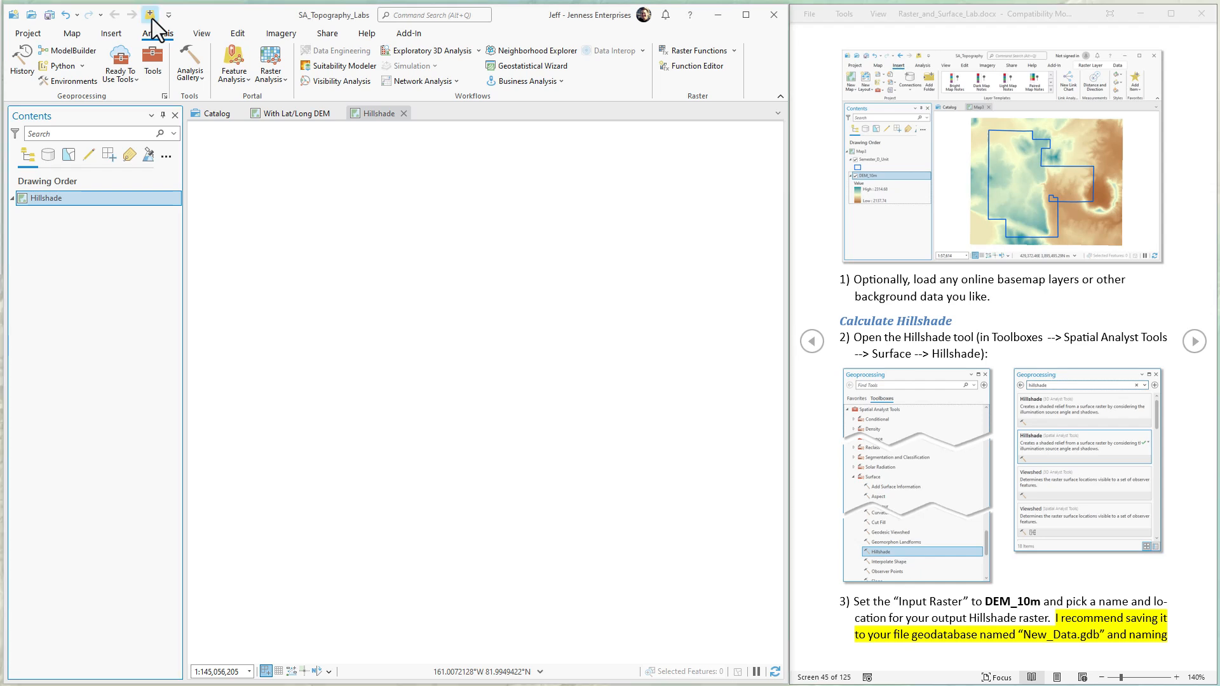
Add DEM_10m.lyr and Semester_D_Unit.lyr from the Raster_Functions folder to the Hillshade map
click(151, 14)
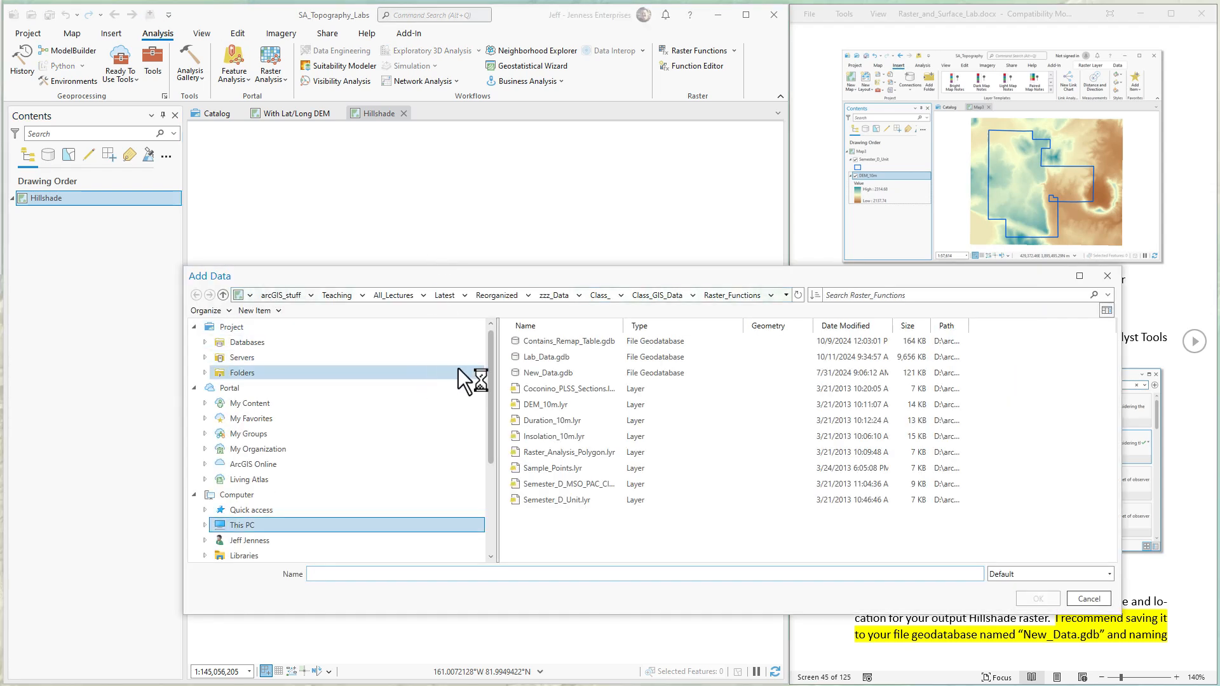
click(564, 483)
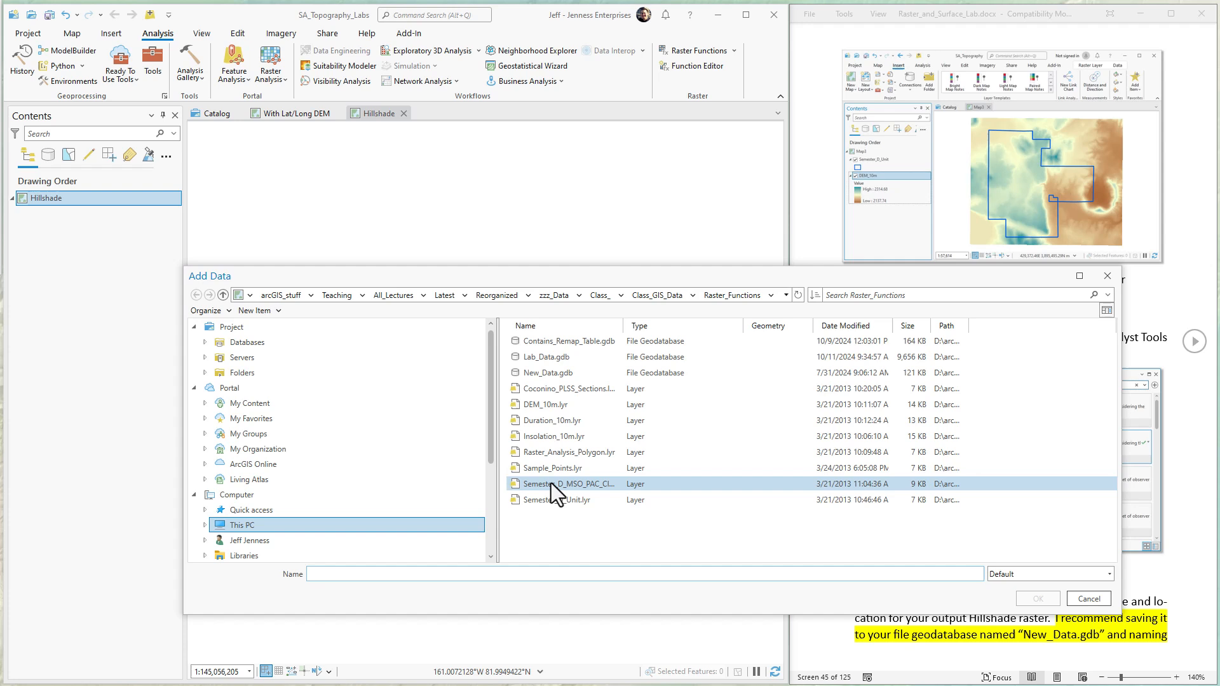
click(560, 404)
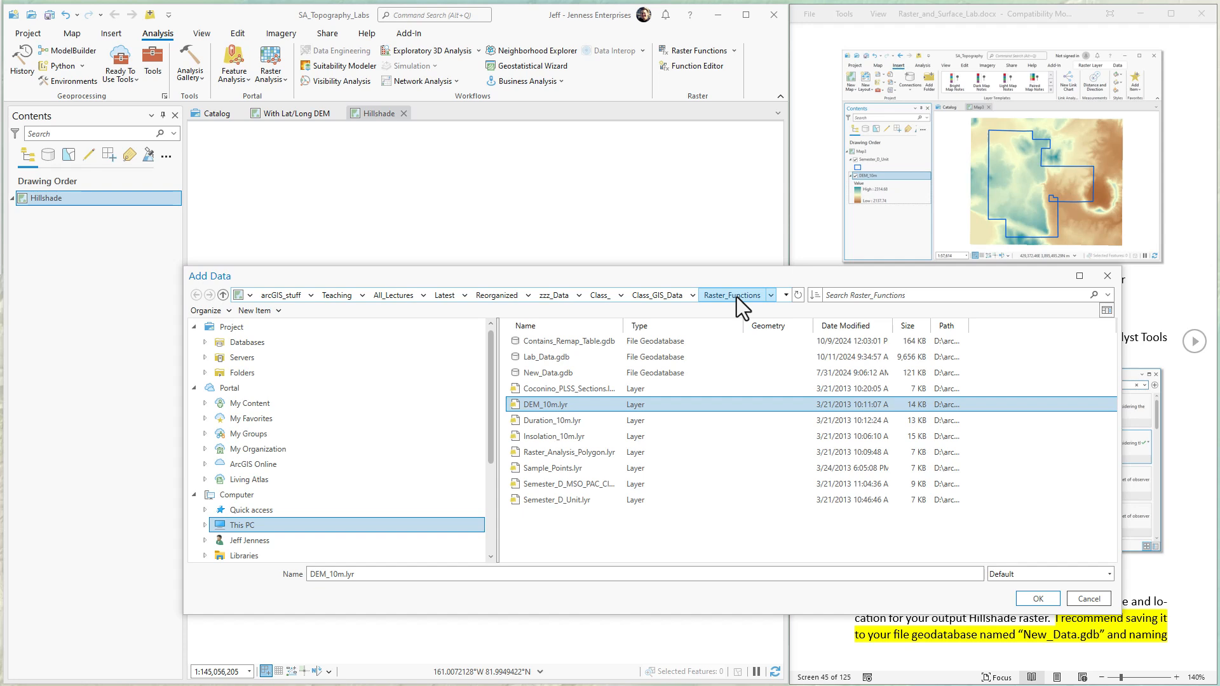
click(560, 500)
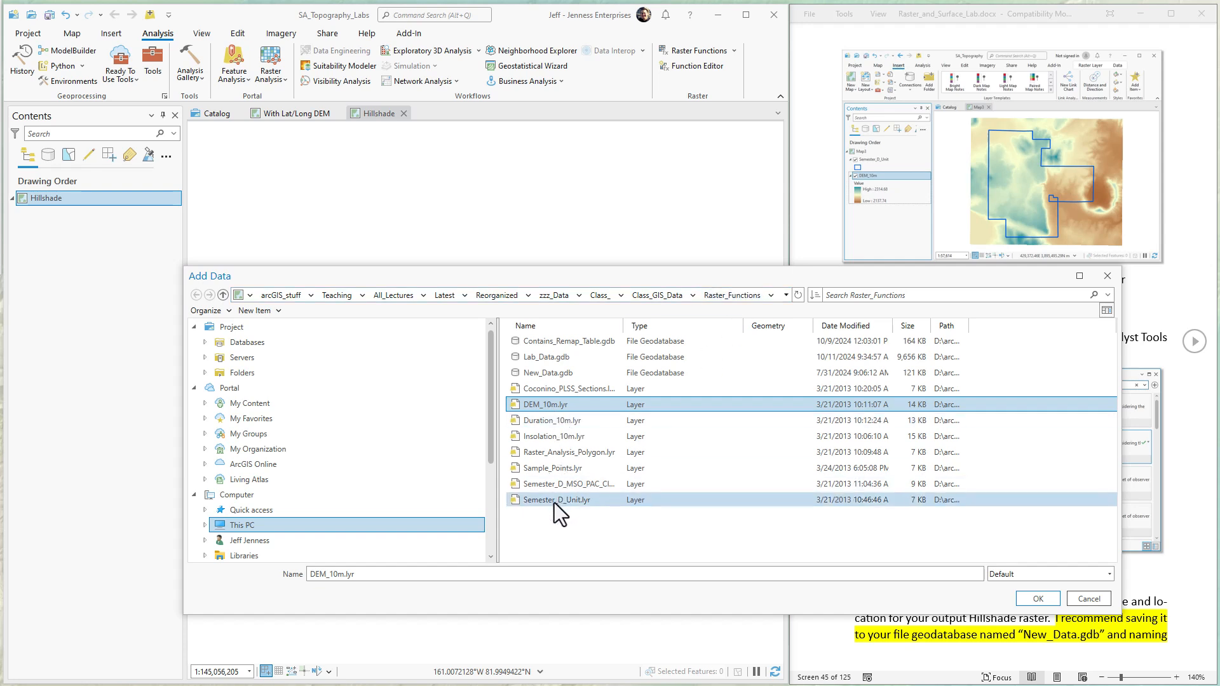
click(560, 500)
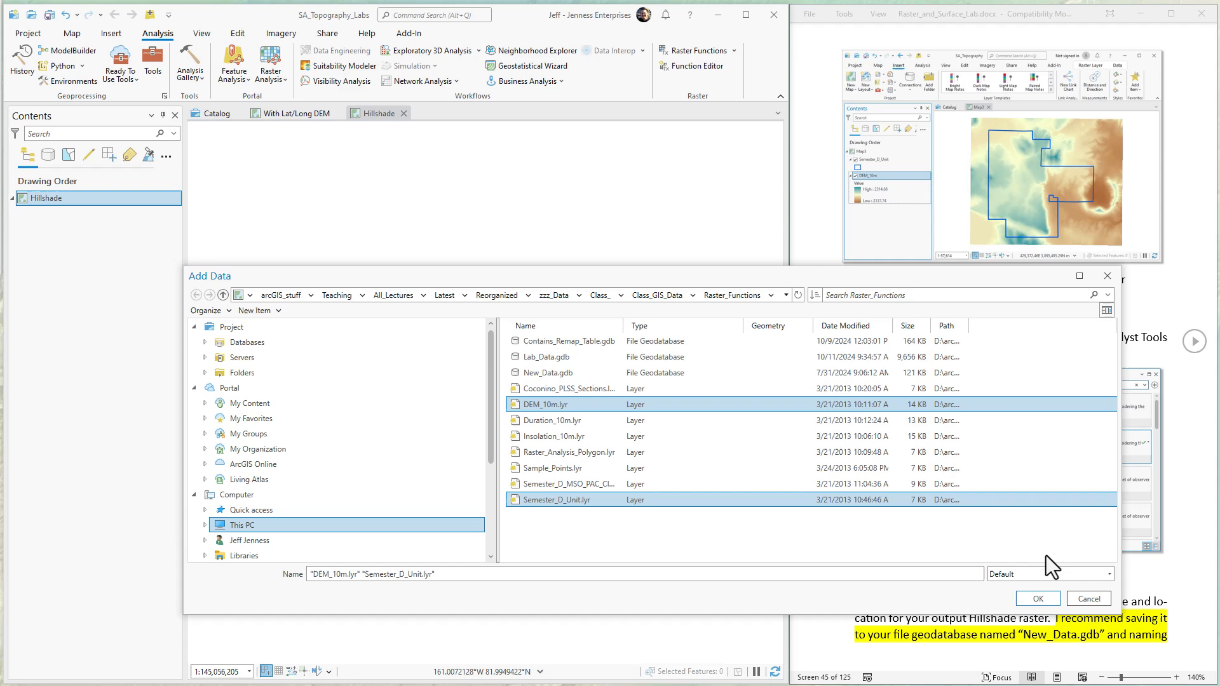
click(1038, 598)
text(hillshade)
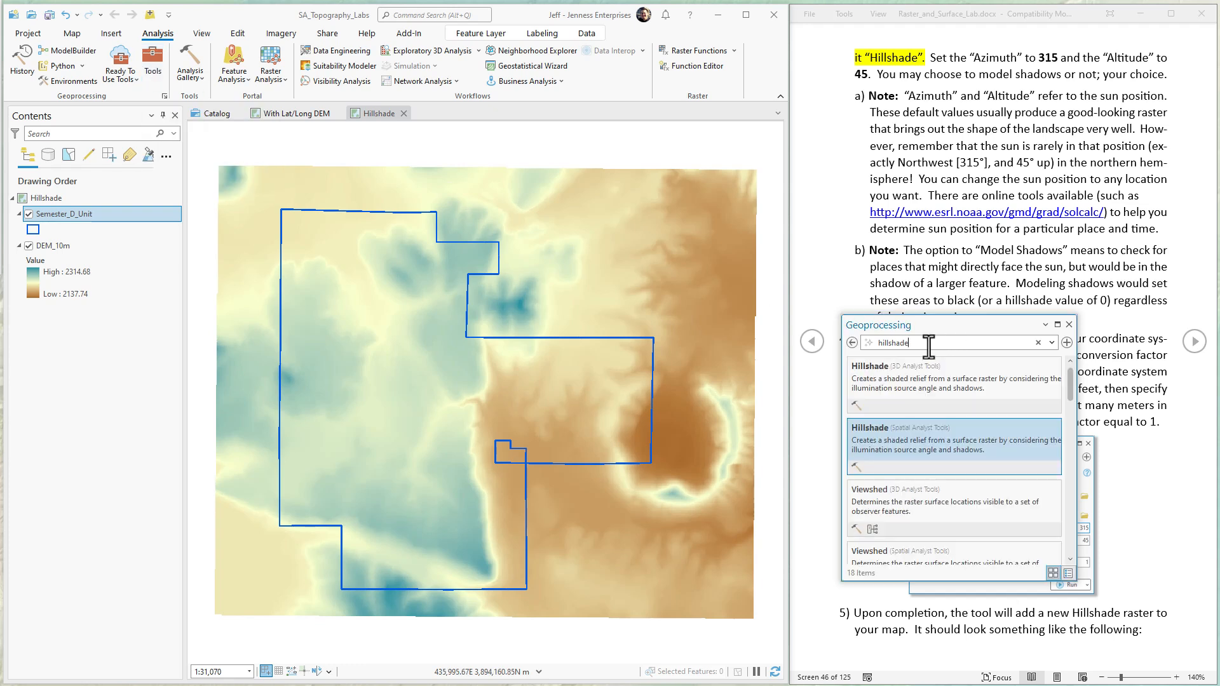
mouse_move(888, 447)
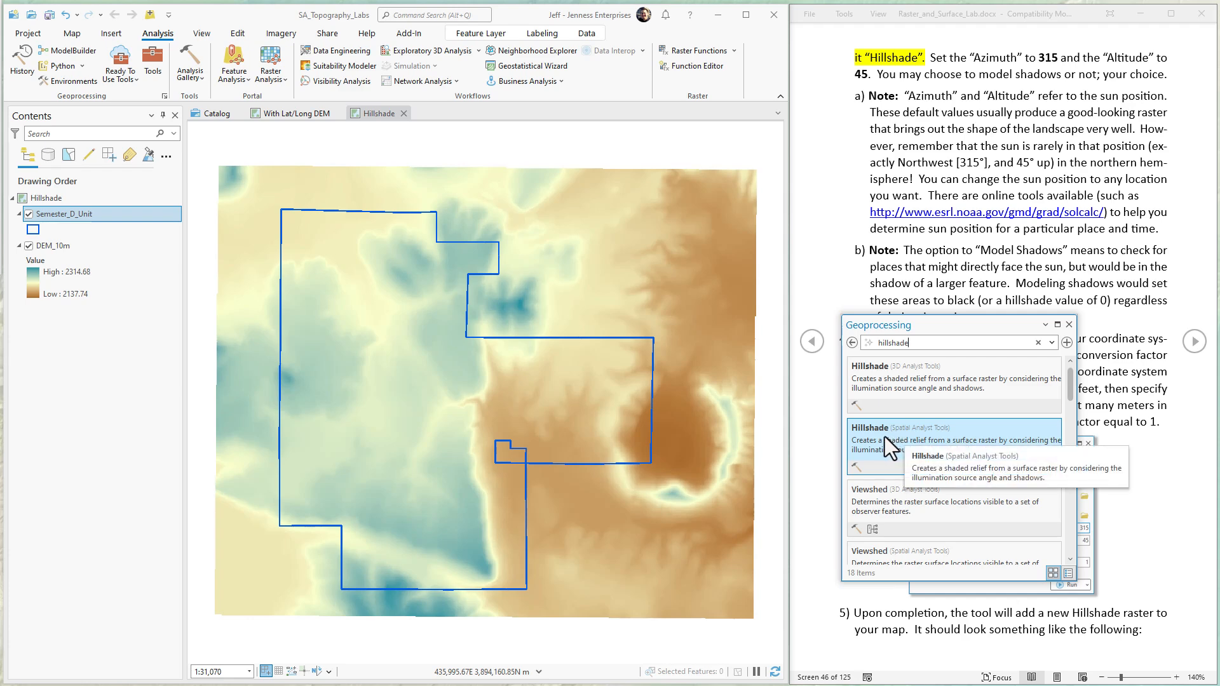
Set the Spatial Analyst Hillshade tool's input raster to DEM_10m and output raster to Hillshade
click(870, 428)
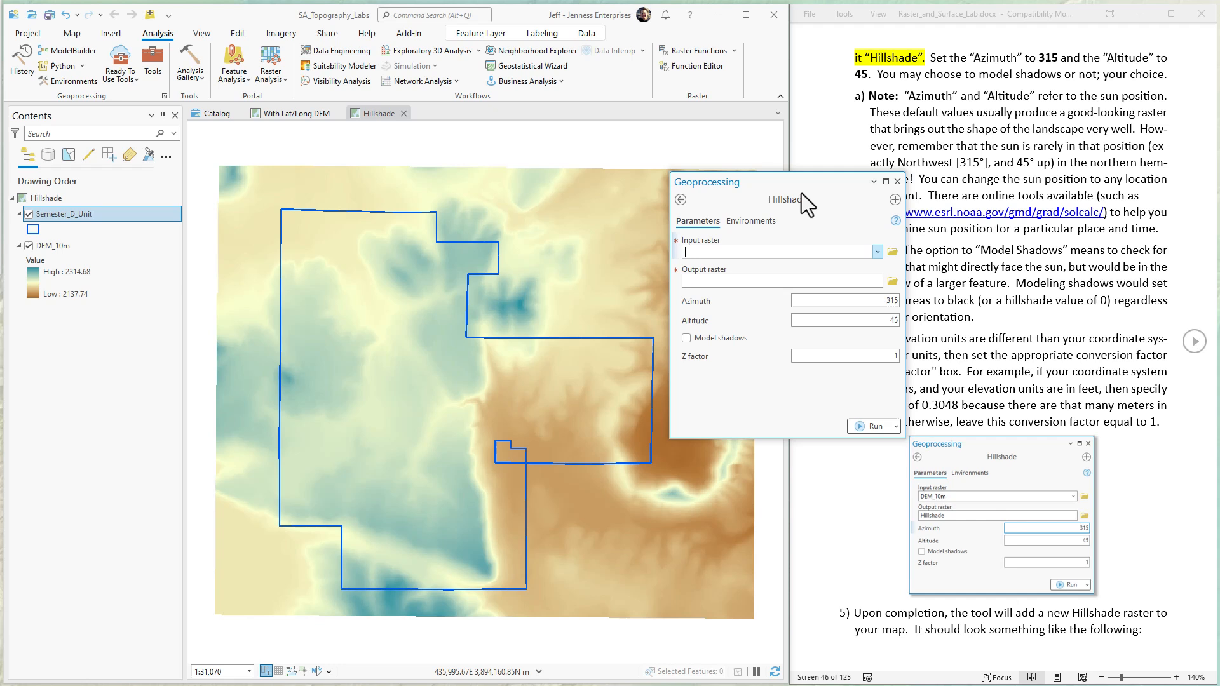
click(54, 245)
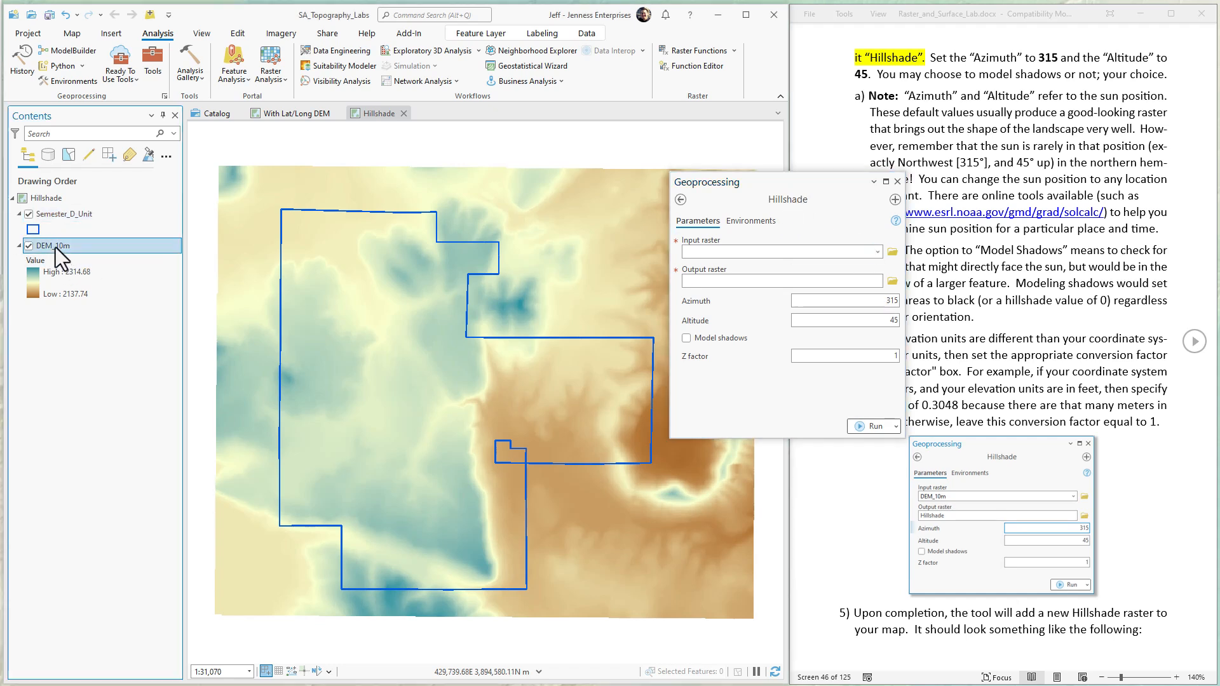
click(783, 251)
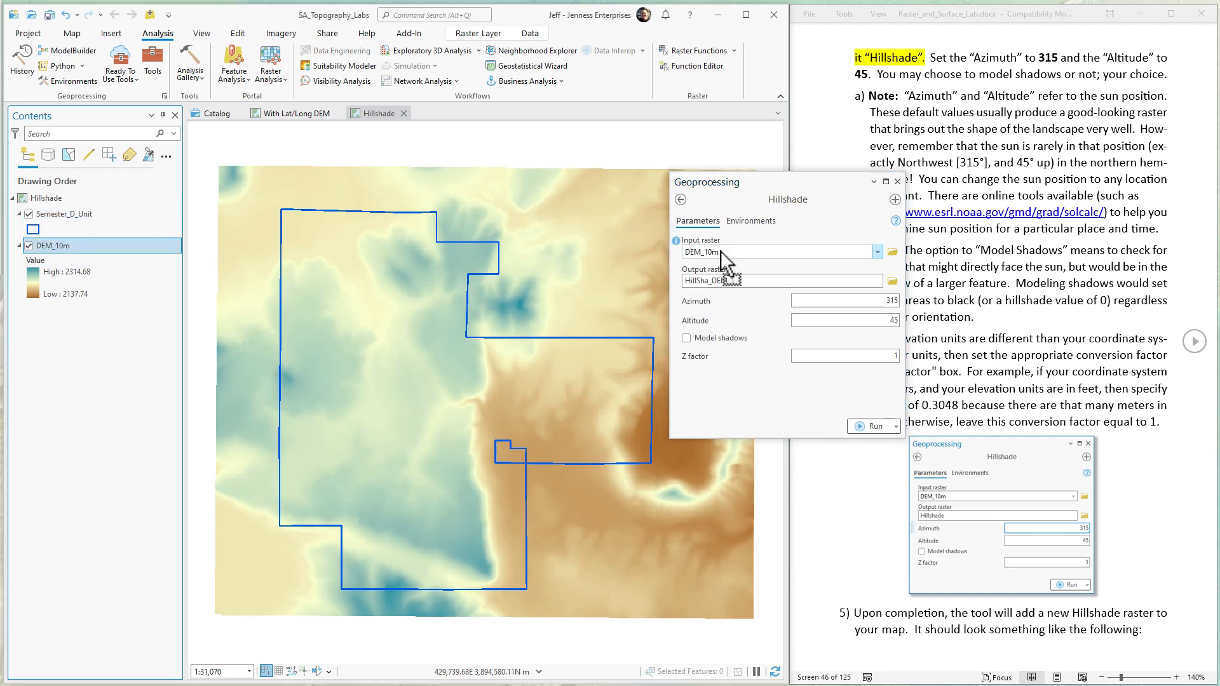
click(778, 279)
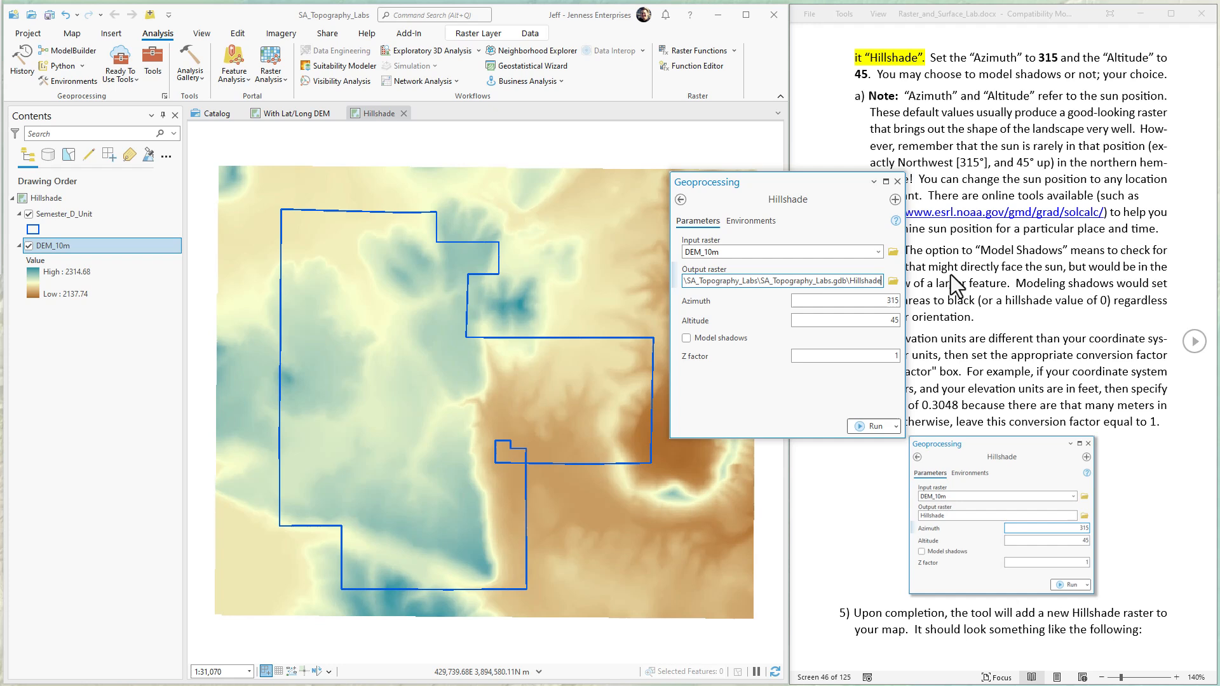
click(845, 302)
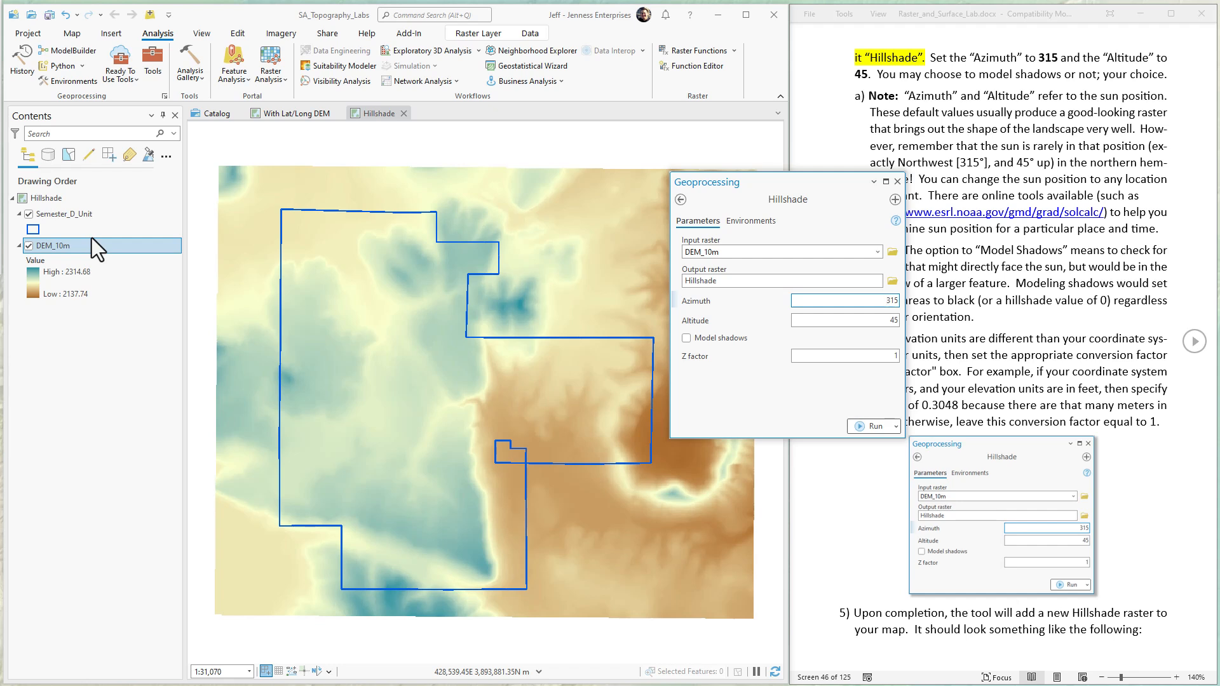
click(844, 356)
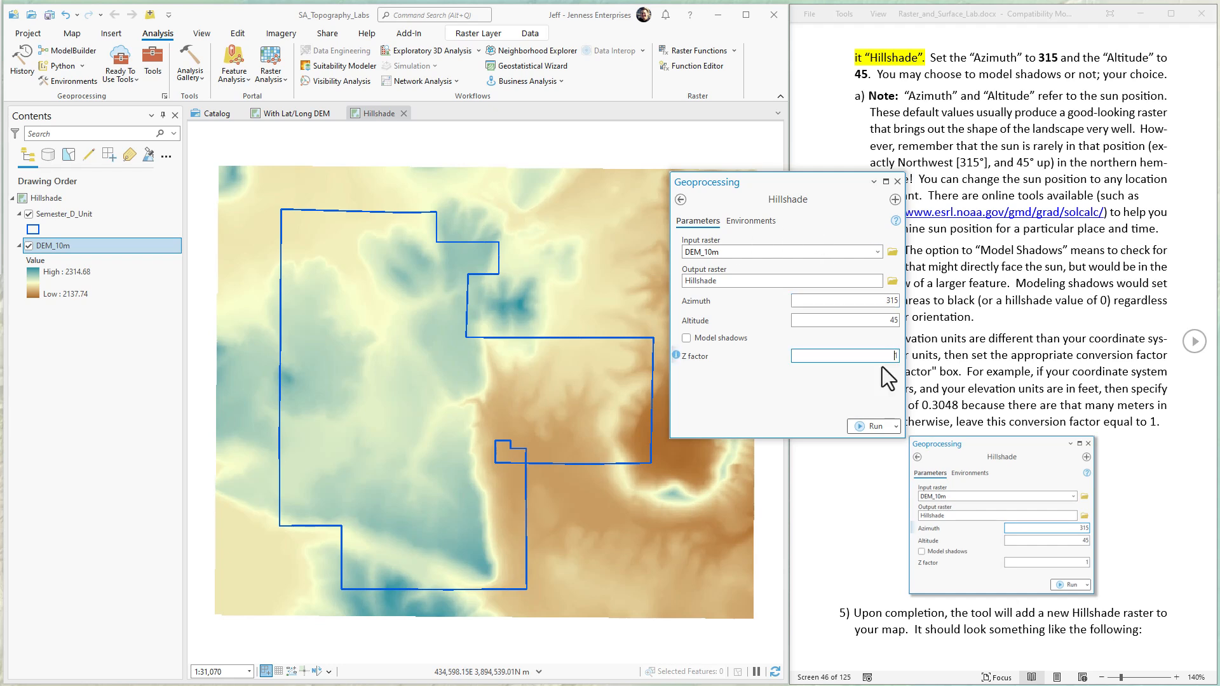
mouse_move(834, 403)
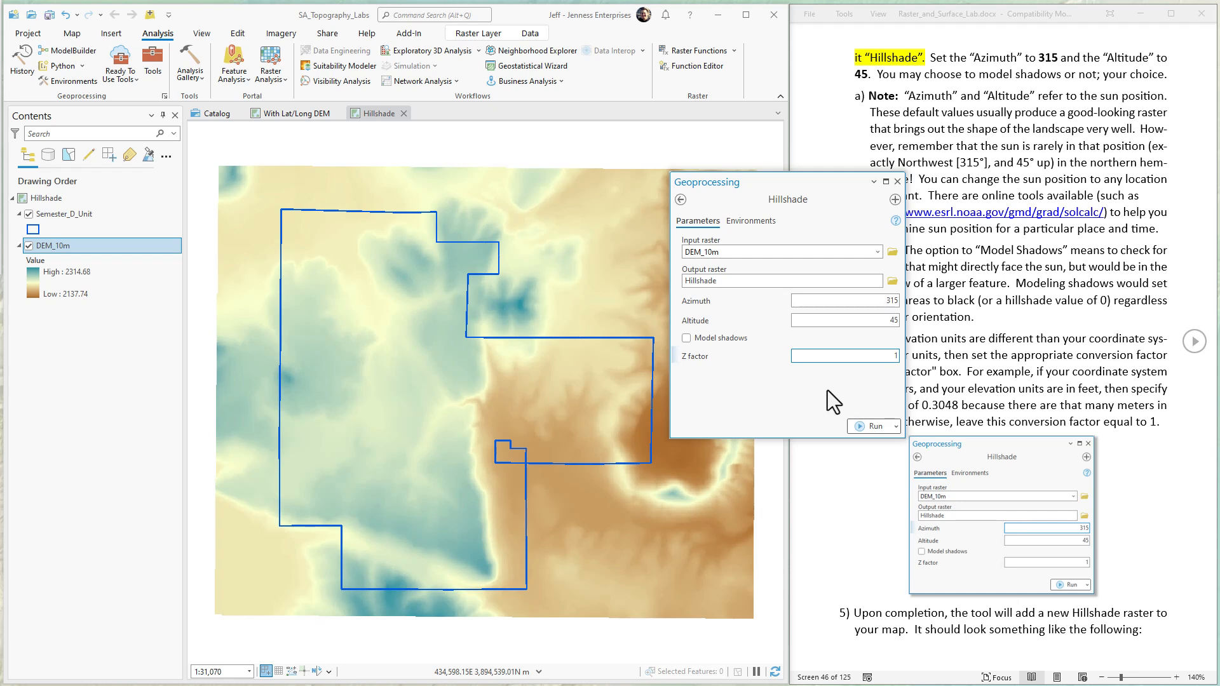
text(0.30)
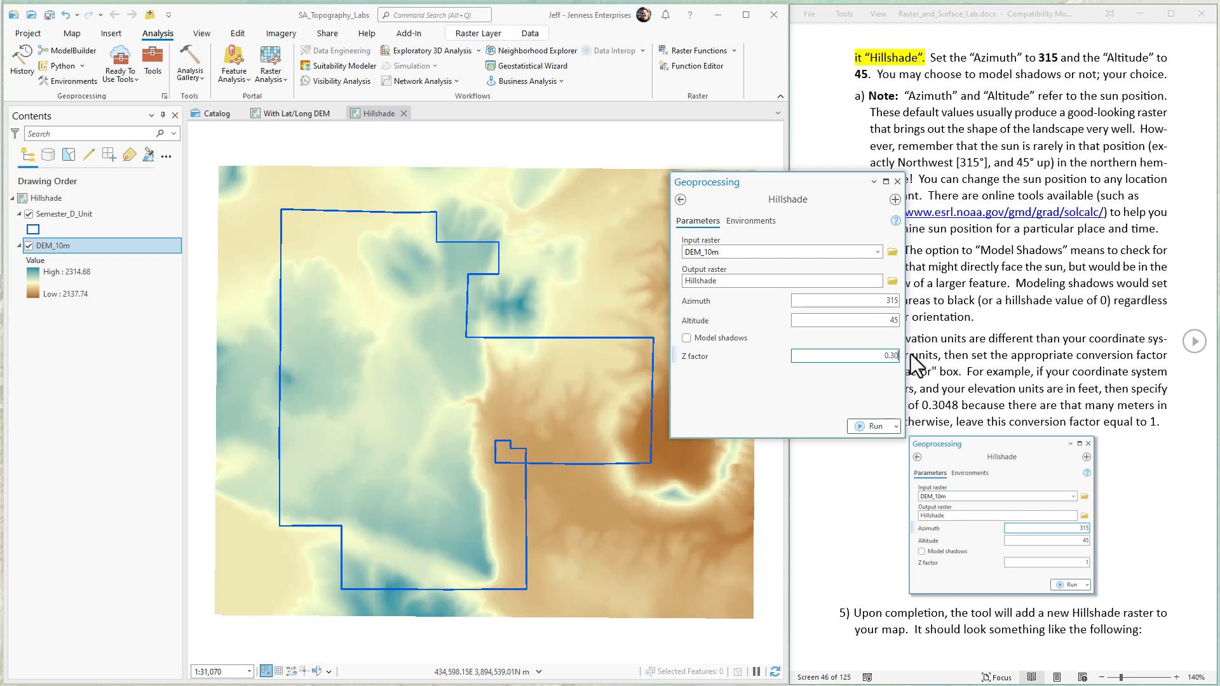
text(0.3048)
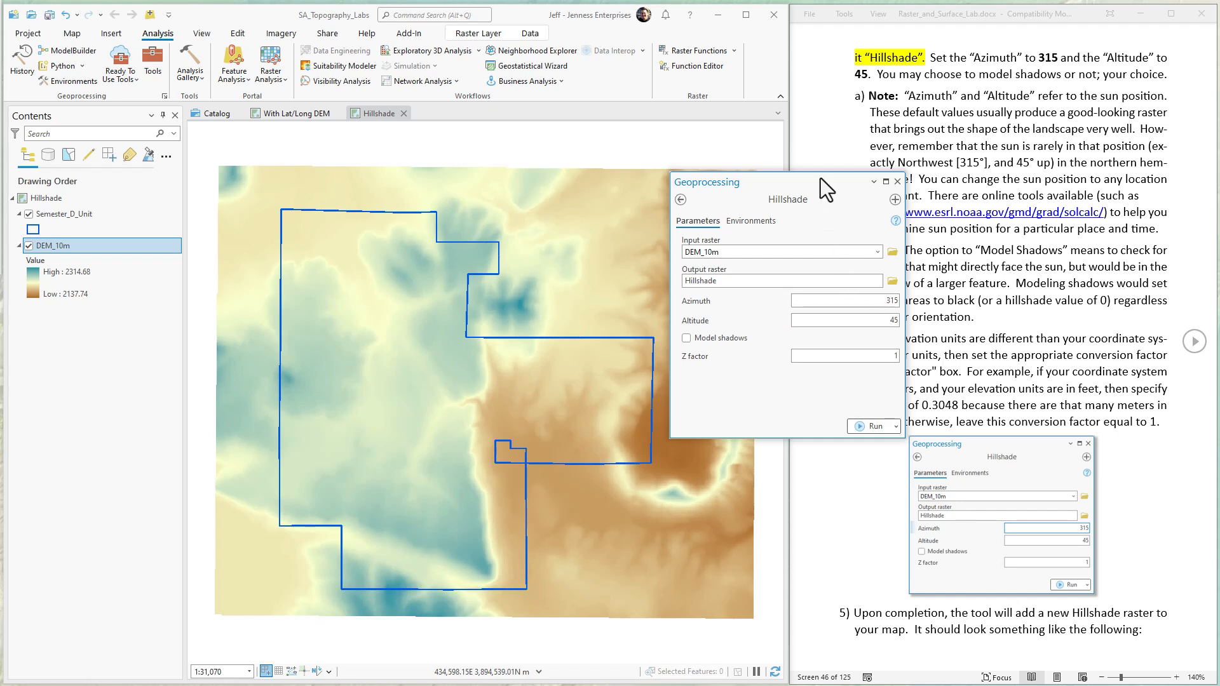
On the With Lat/Long DEM map, make DEM in Latitude/Longitude Coordinates the Hillshade input raster
click(297, 113)
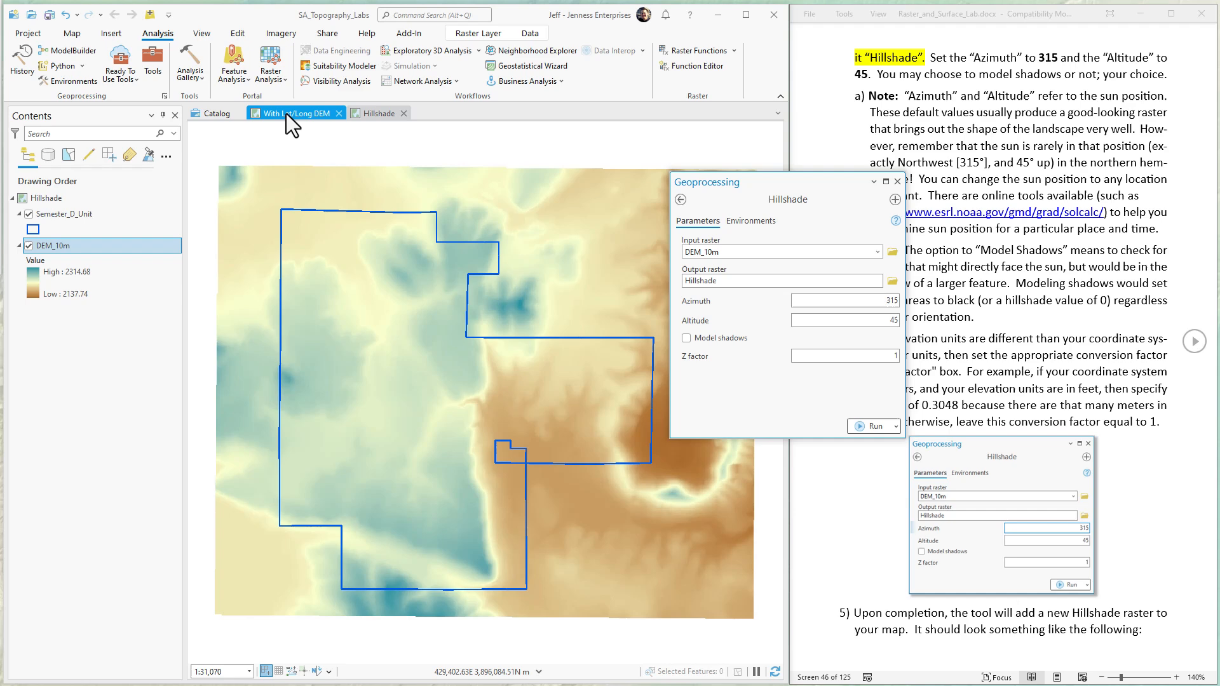
mouse_move(294, 113)
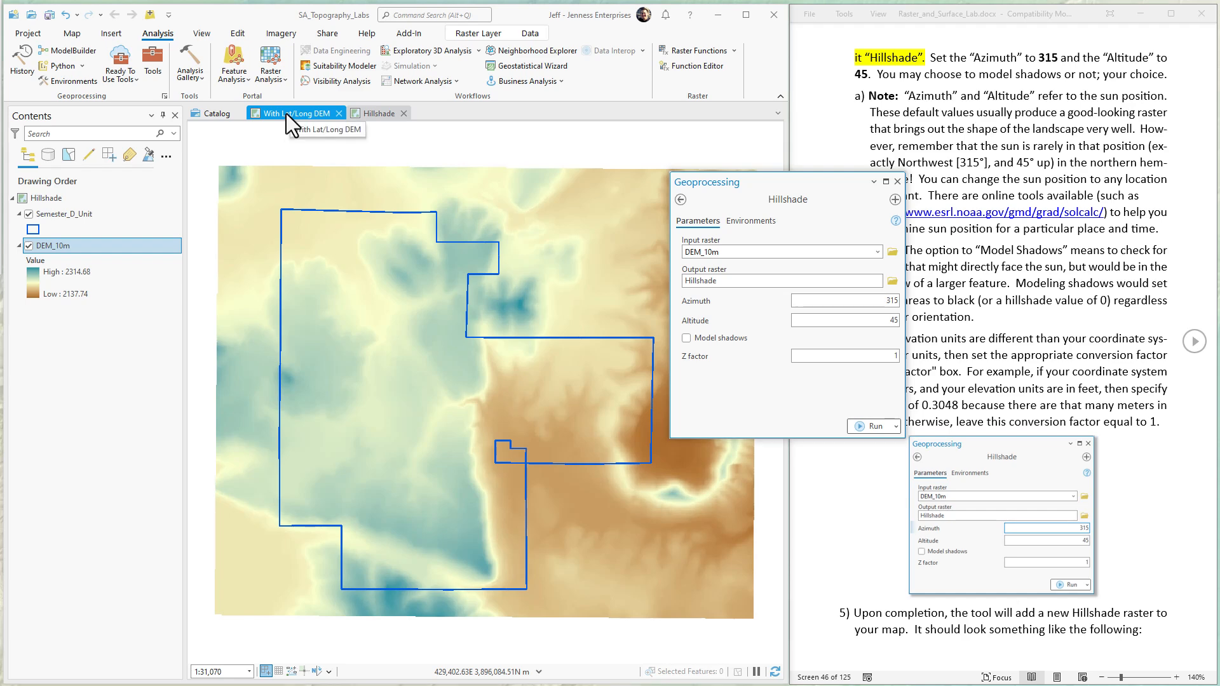
click(288, 114)
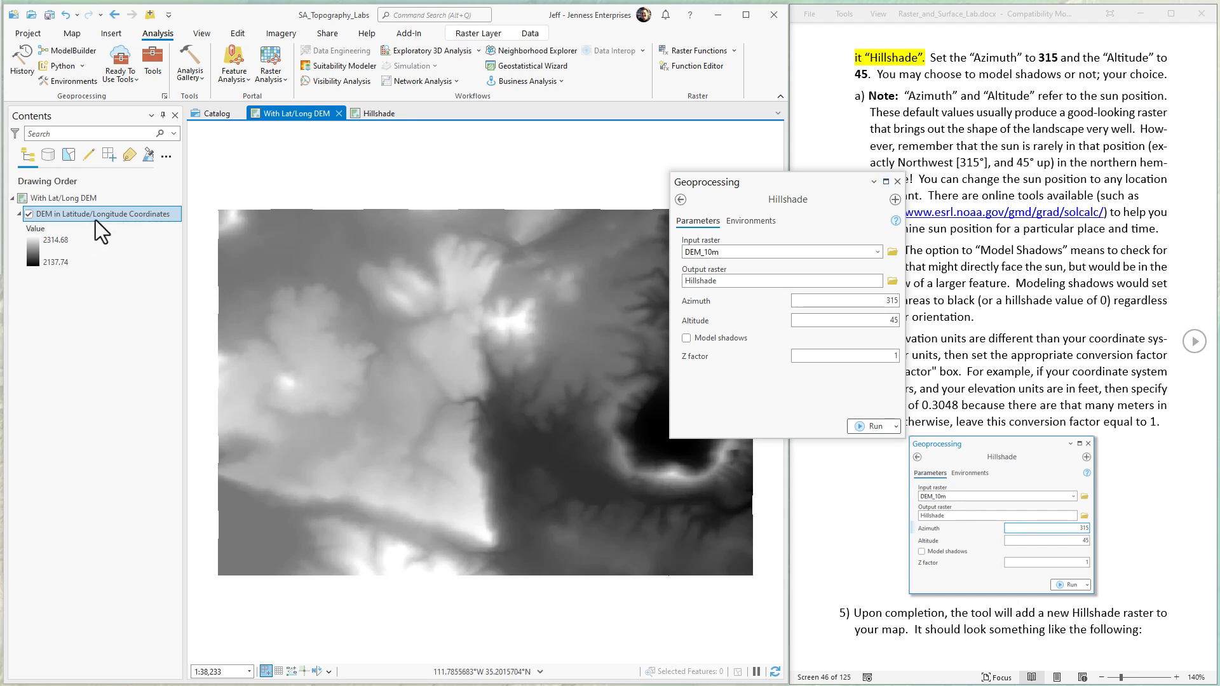
mouse_move(84, 223)
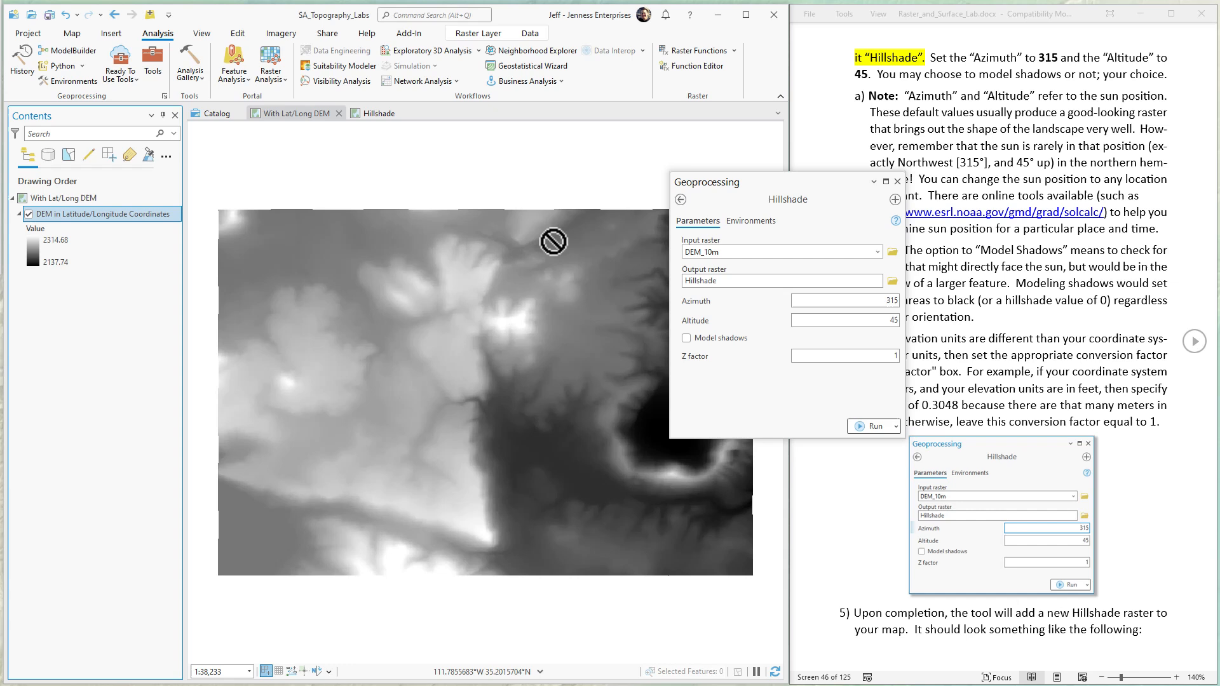
click(778, 251)
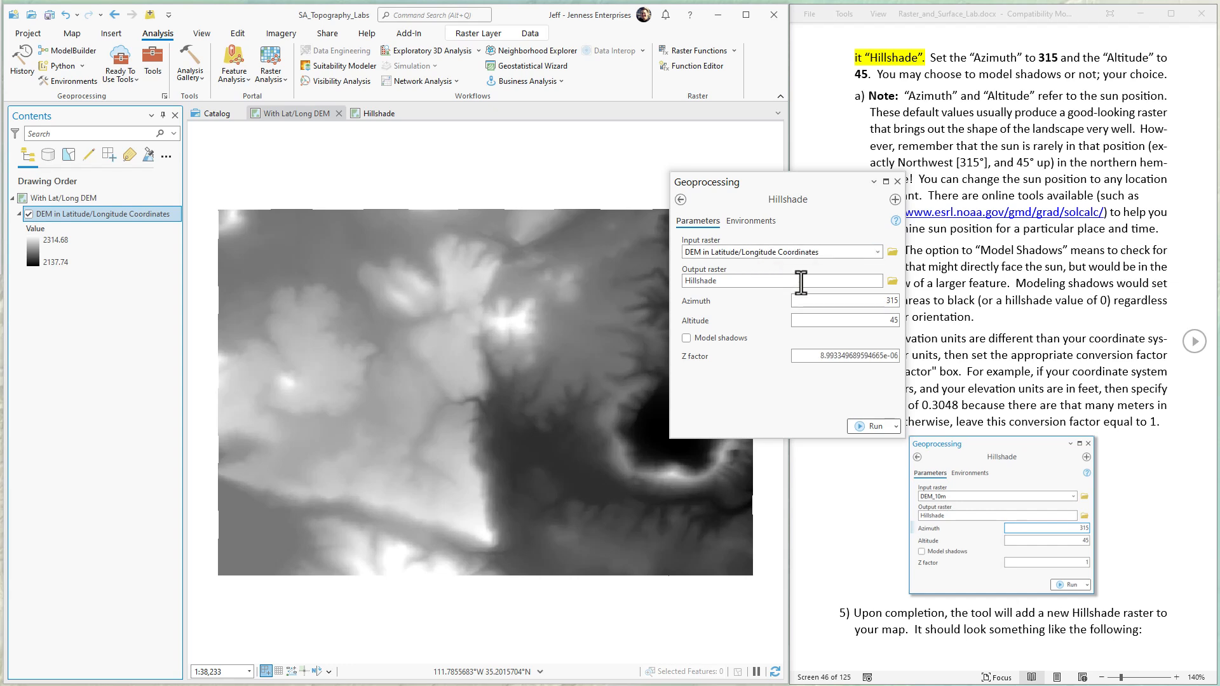
click(844, 356)
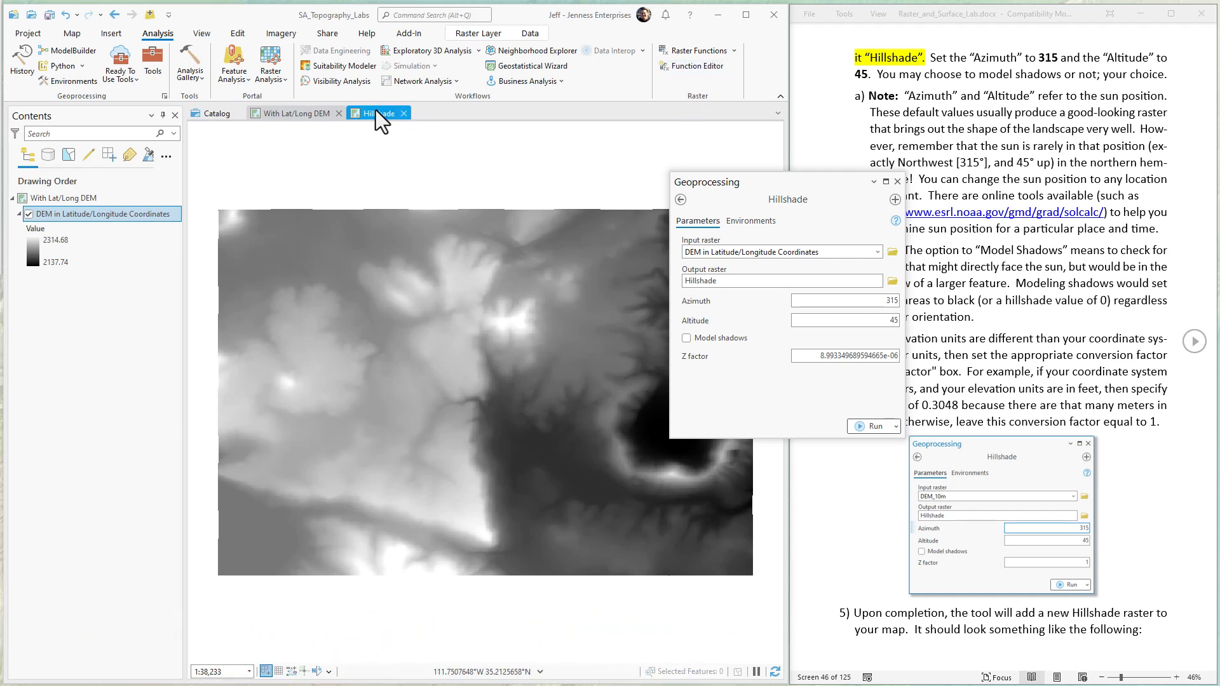
mouse_move(382, 117)
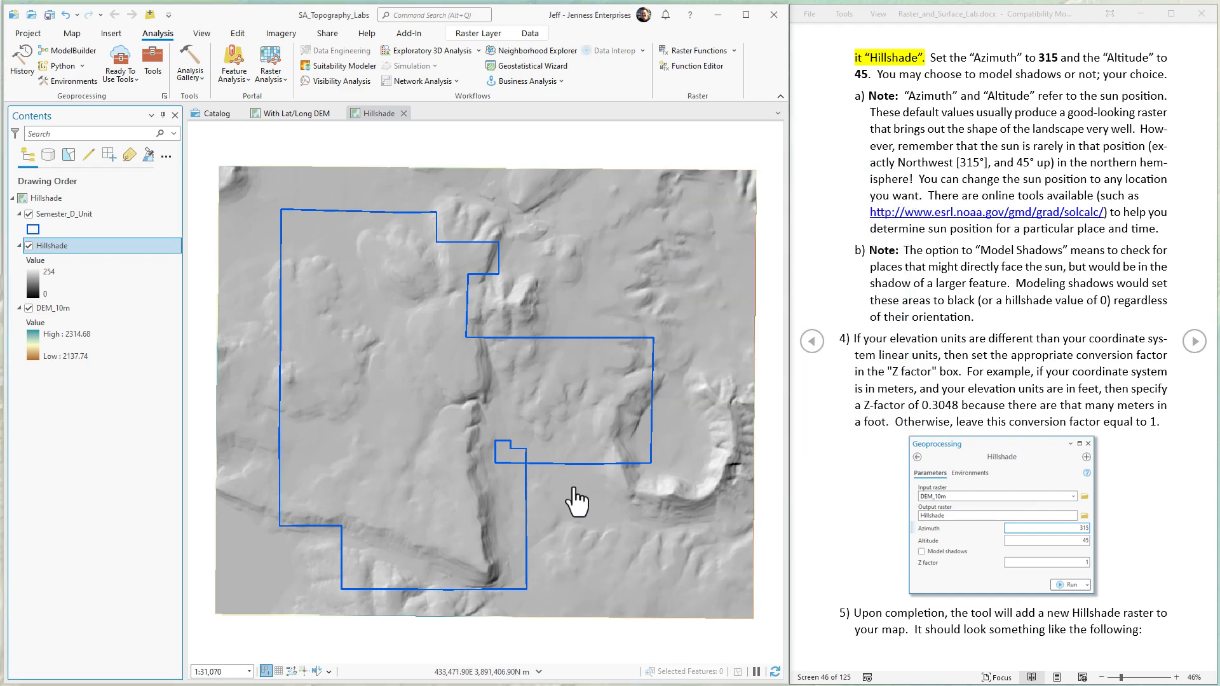
Move DEM_10m above Hillshade in Contents and bring up its Raster Layer display settings
click(55, 307)
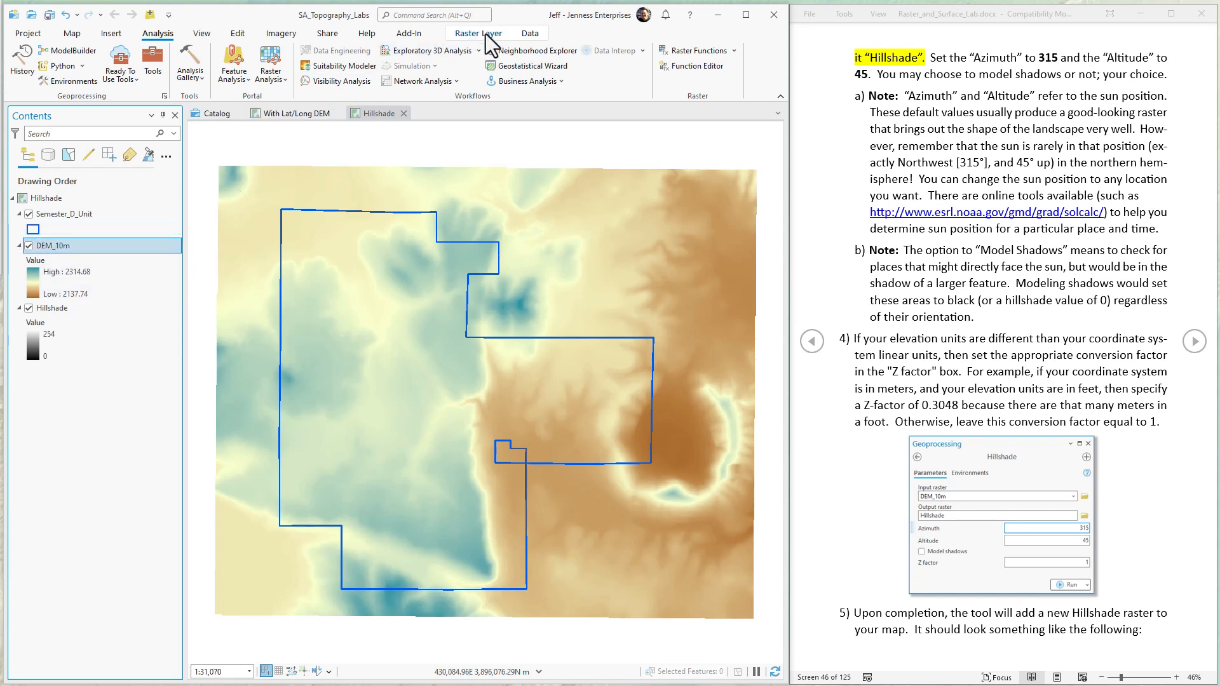
click(478, 33)
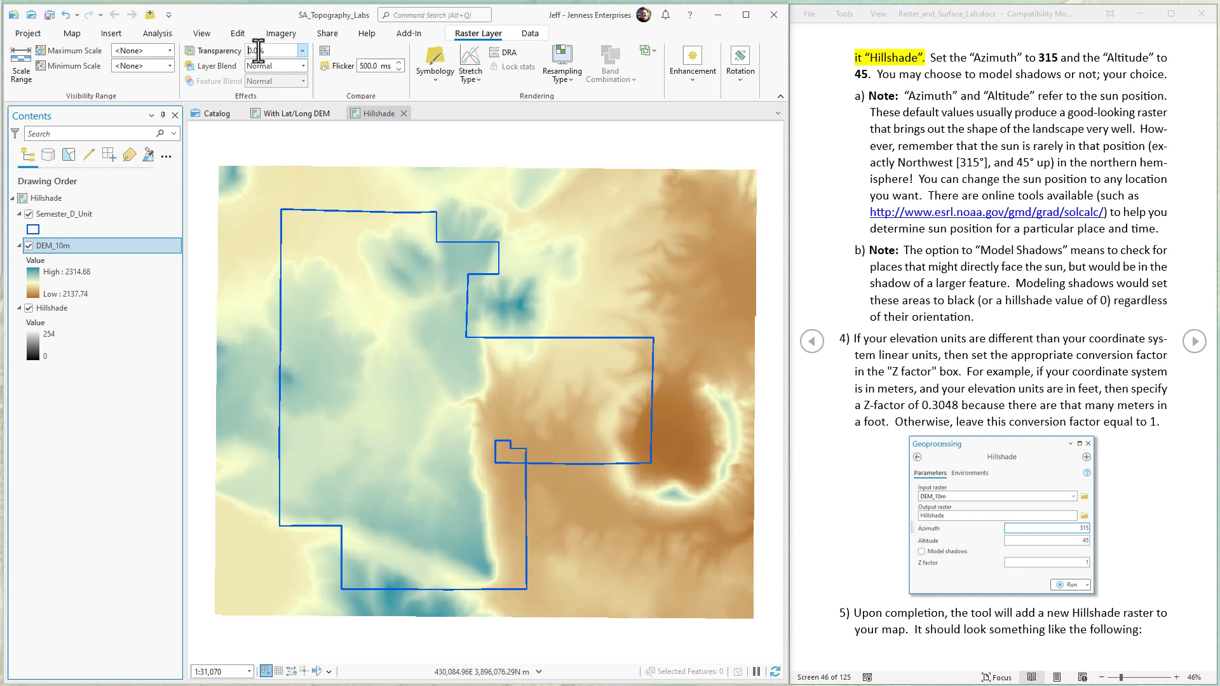